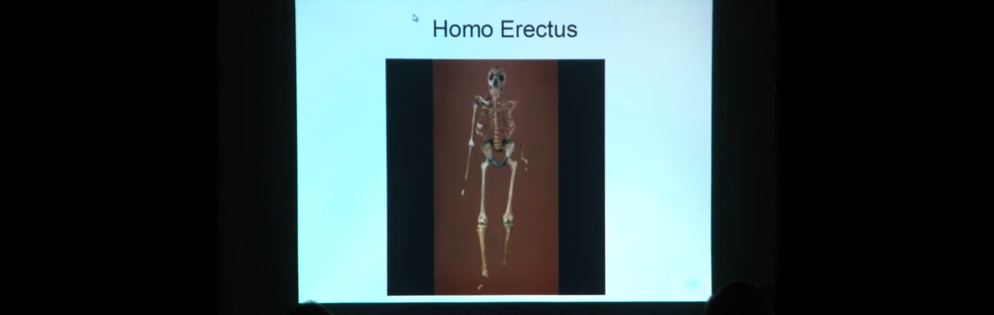
Step: Advance through the Homo Erectus skeleton, face and range slides to the Southern route slide
key("Right")
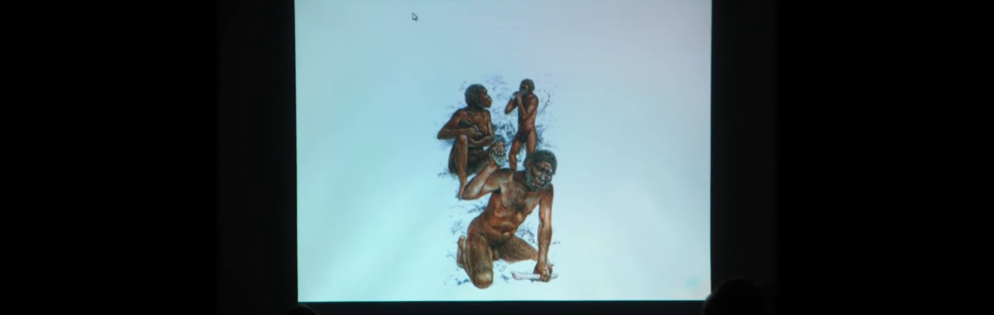
key("Right")
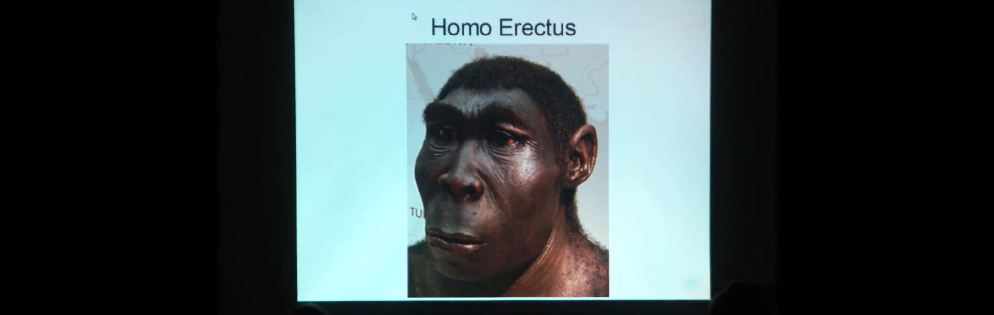
key("Right")
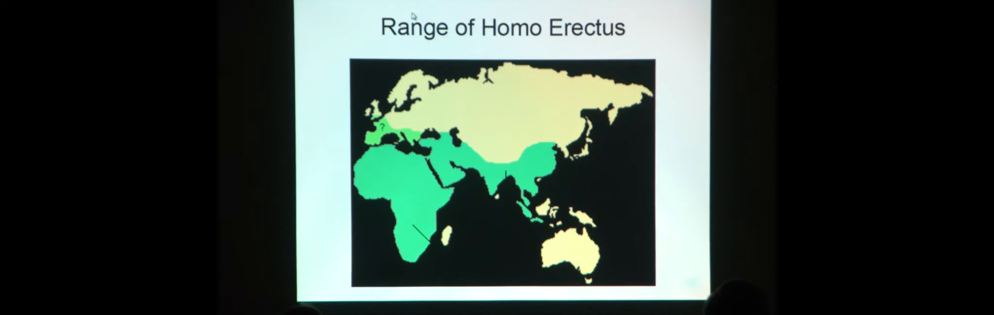
key("Right")
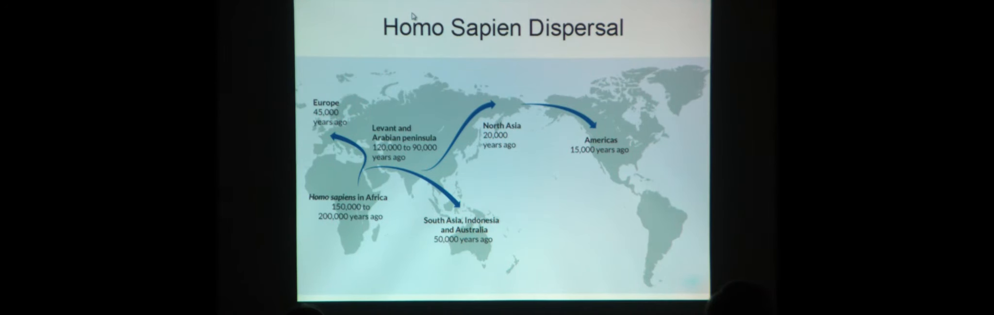
key("Right")
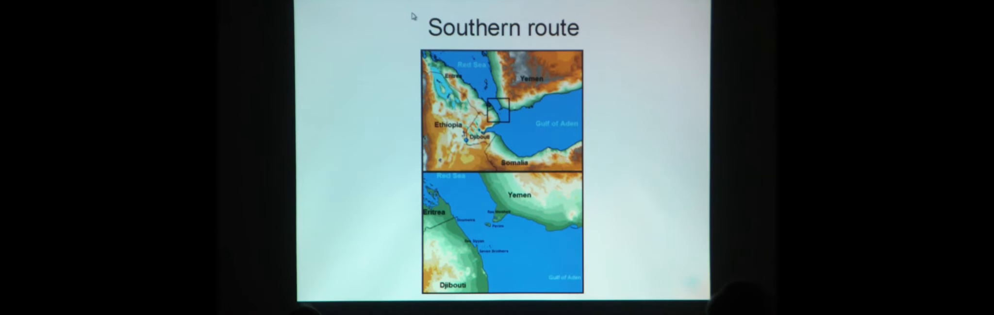
Step: Step through Where Africa meets Arabia and the Neanderthal portrait to the Grooming slide
key("right")
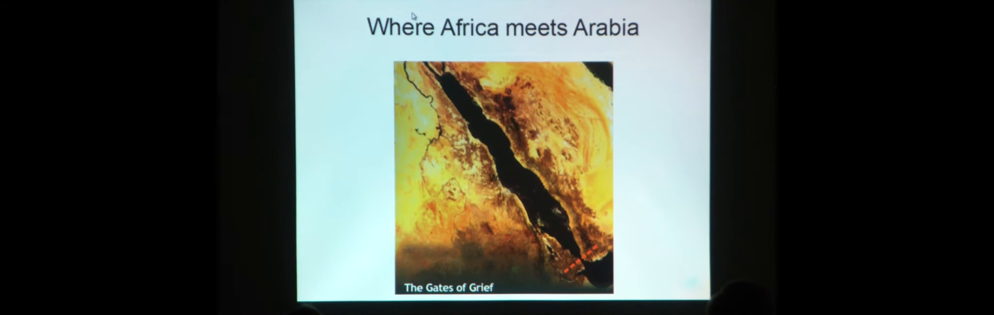
key("Right")
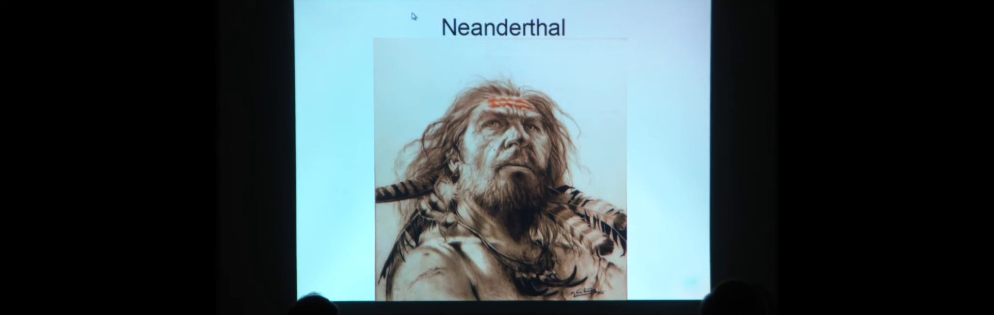
key("Right")
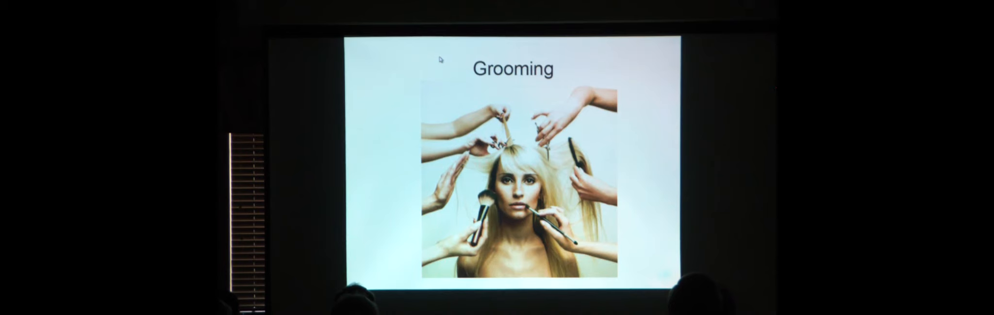
Step: Advance past Grooming and Ophidophobia to the 'Xenophobia and murder' slide
key("right")
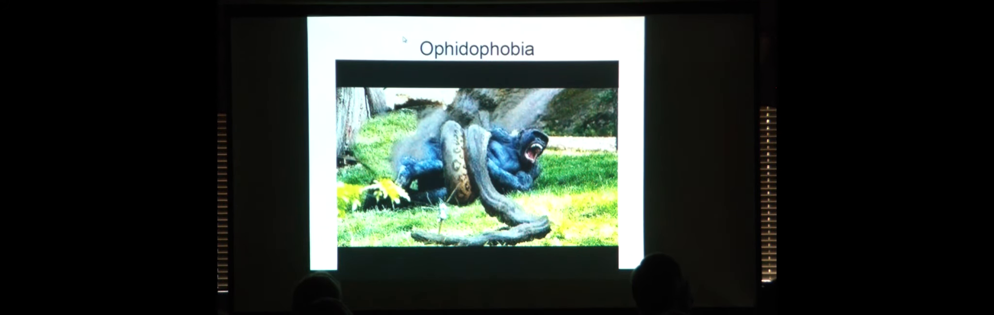
key("right")
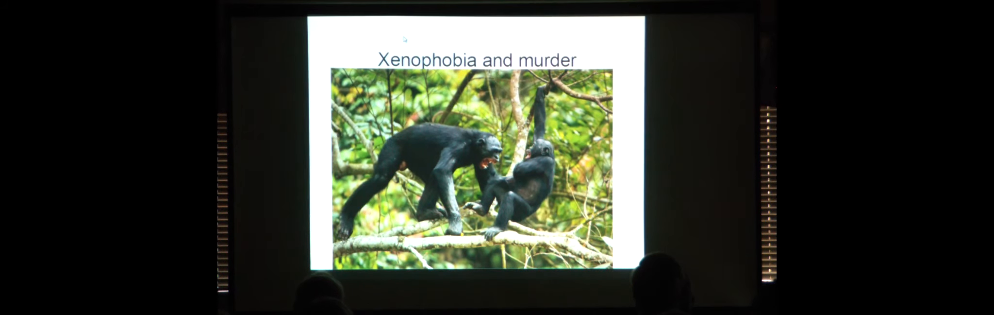